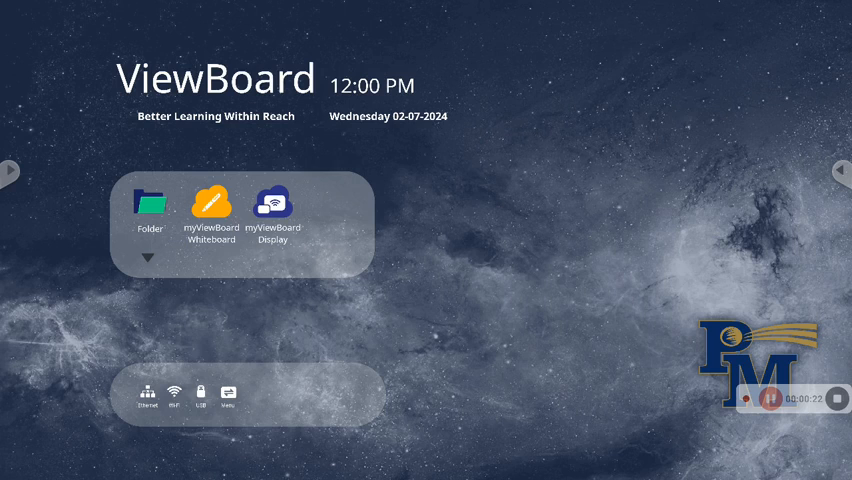
Step: Add Visualizer as a home shortcut, then launch it to its camera view
click(148, 258)
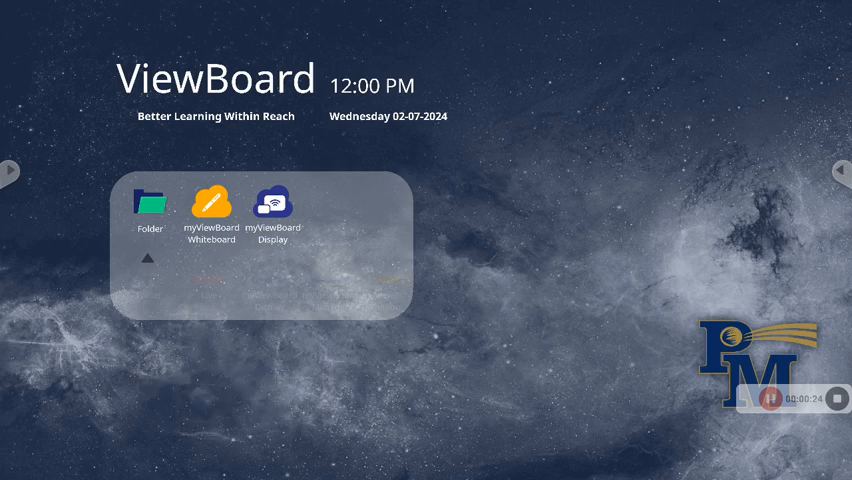
click(148, 258)
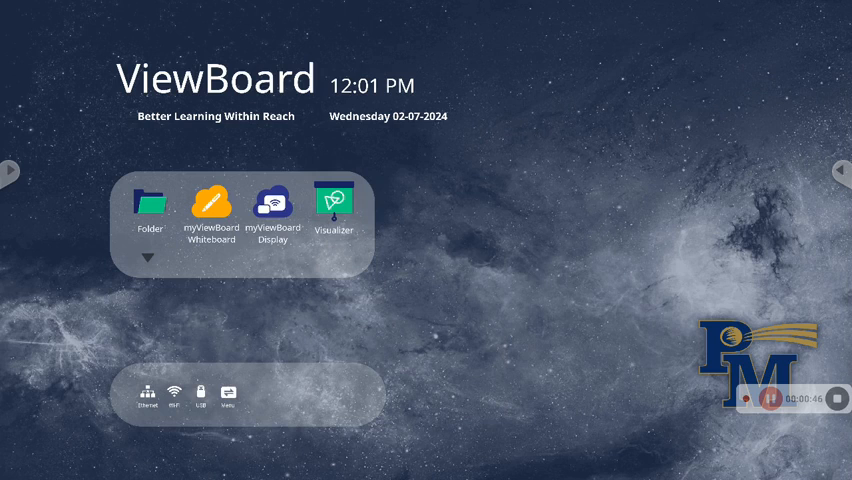
click(336, 200)
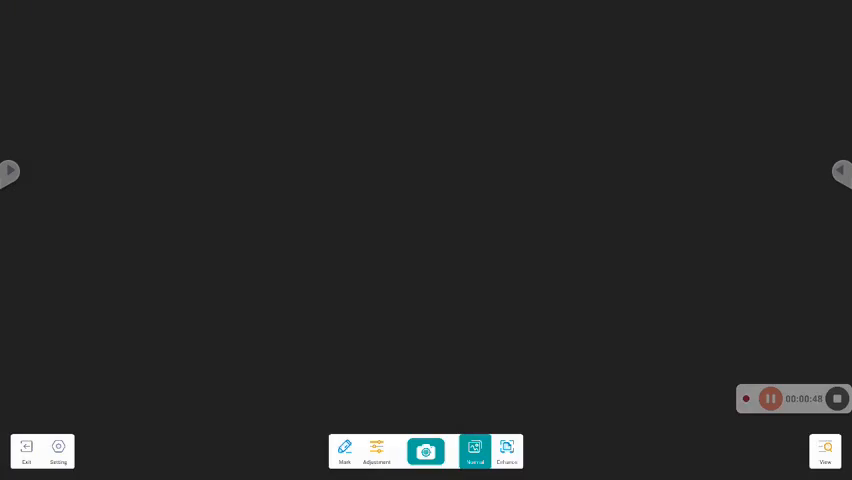